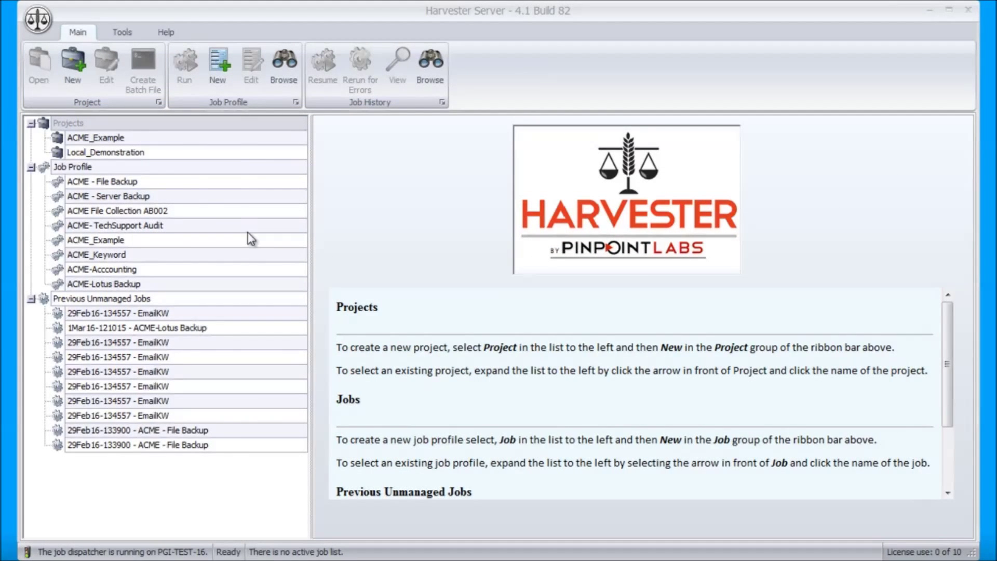
pyautogui.moveTo(173, 181)
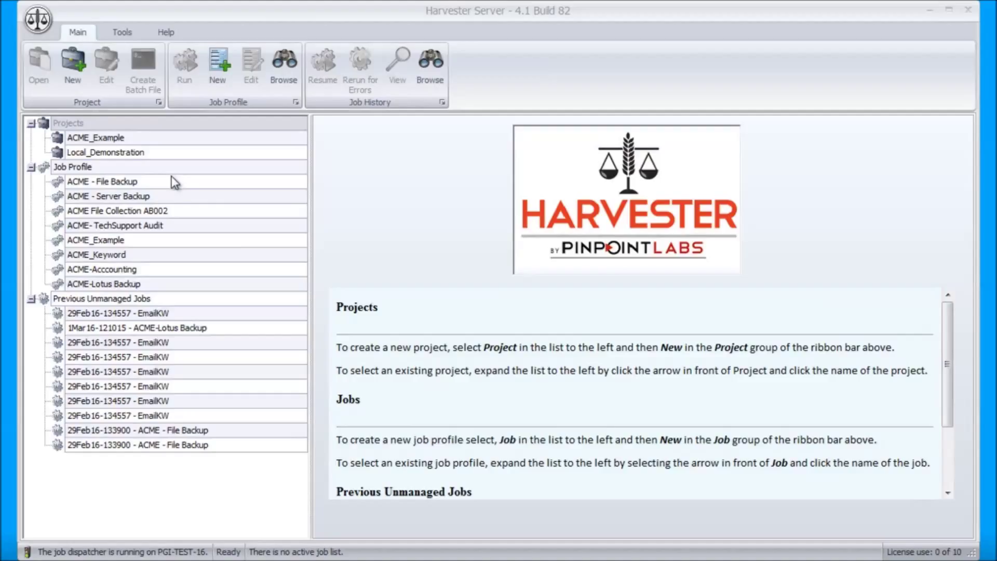
pyautogui.moveTo(127, 257)
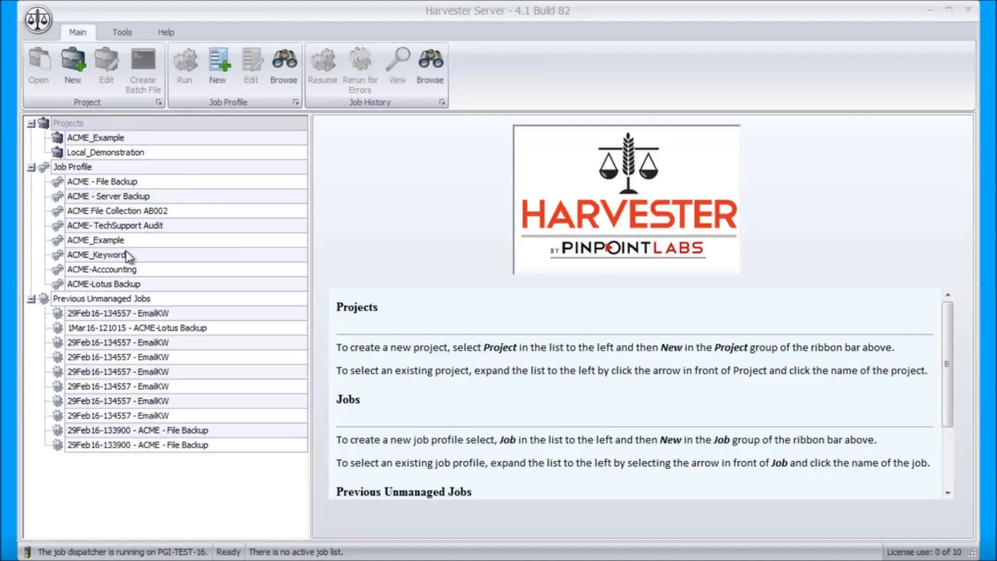
# Select ACME_Keyword under Job Profile to view its general and source settings.
pyautogui.click(96, 255)
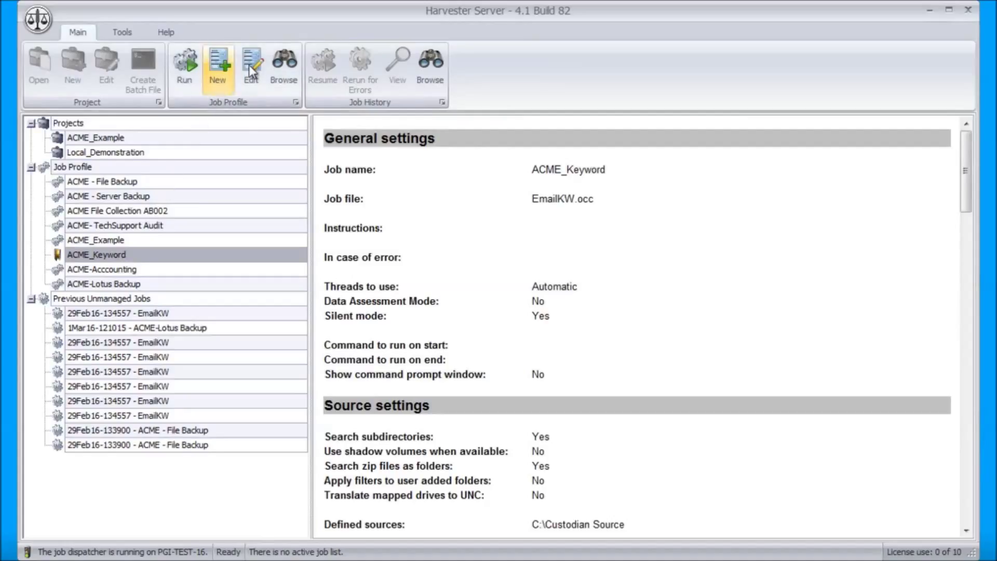
pyautogui.click(251, 63)
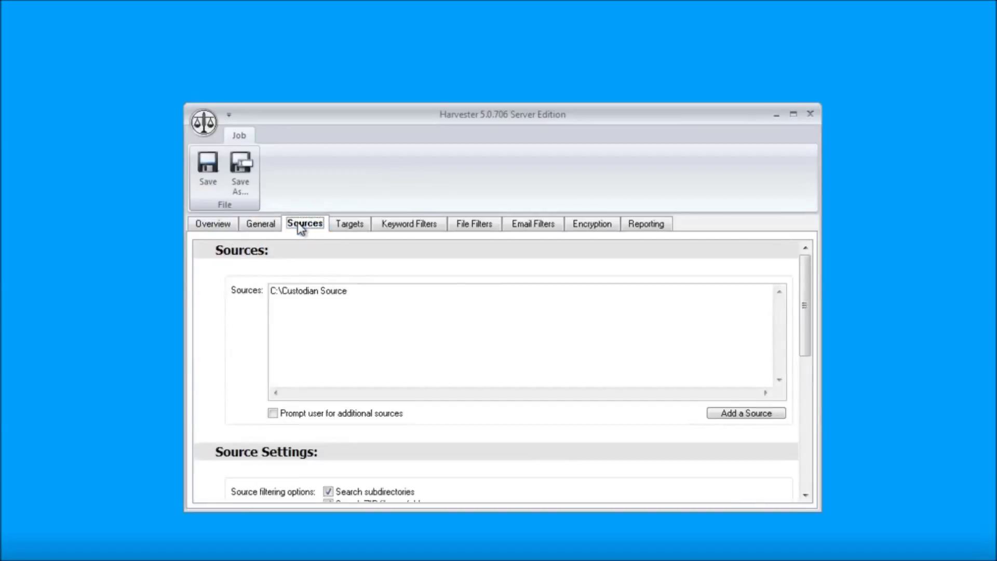
pyautogui.click(474, 223)
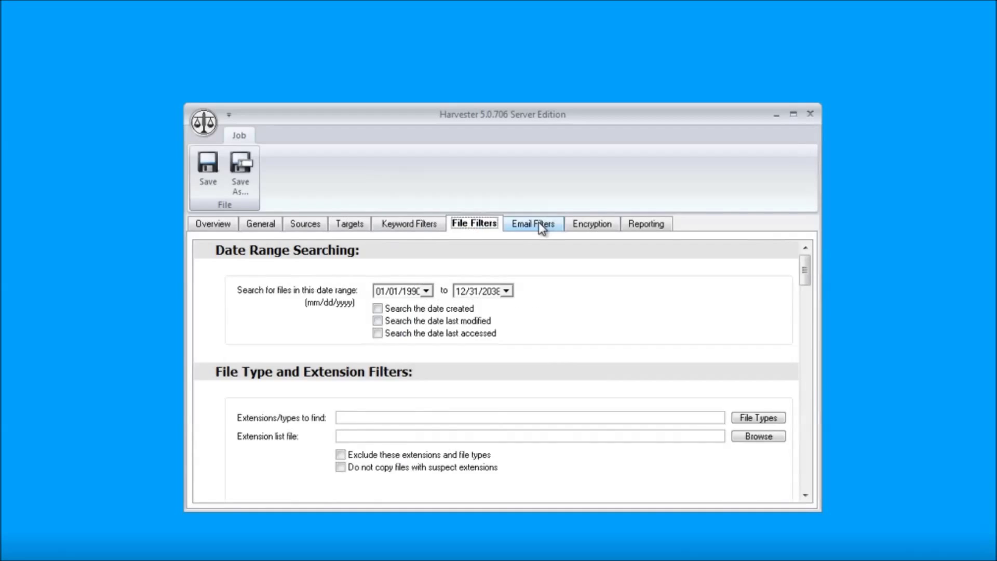
pyautogui.click(533, 223)
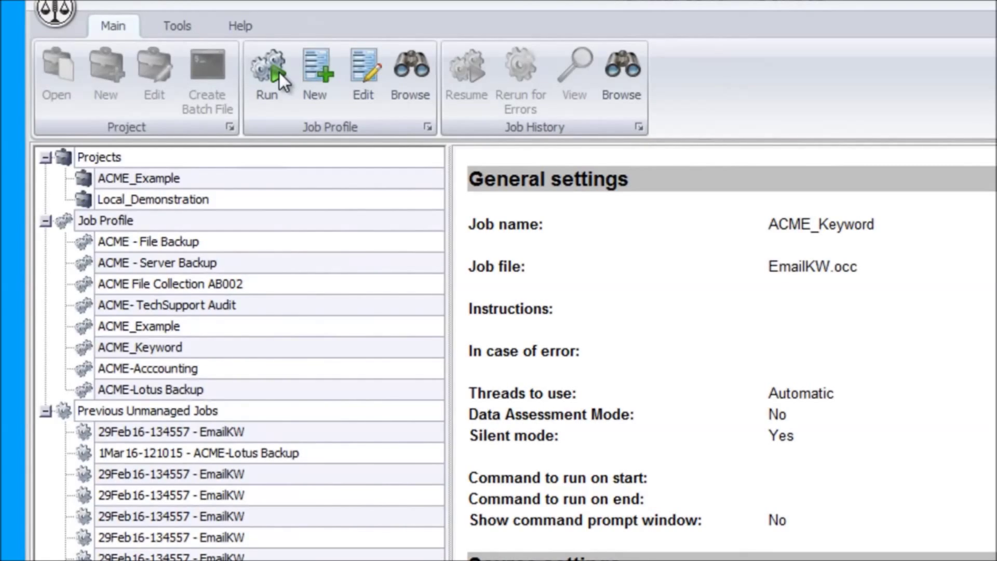
# Run the ACME_Keyword job under the Local_Demonstration project.
pyautogui.click(265, 67)
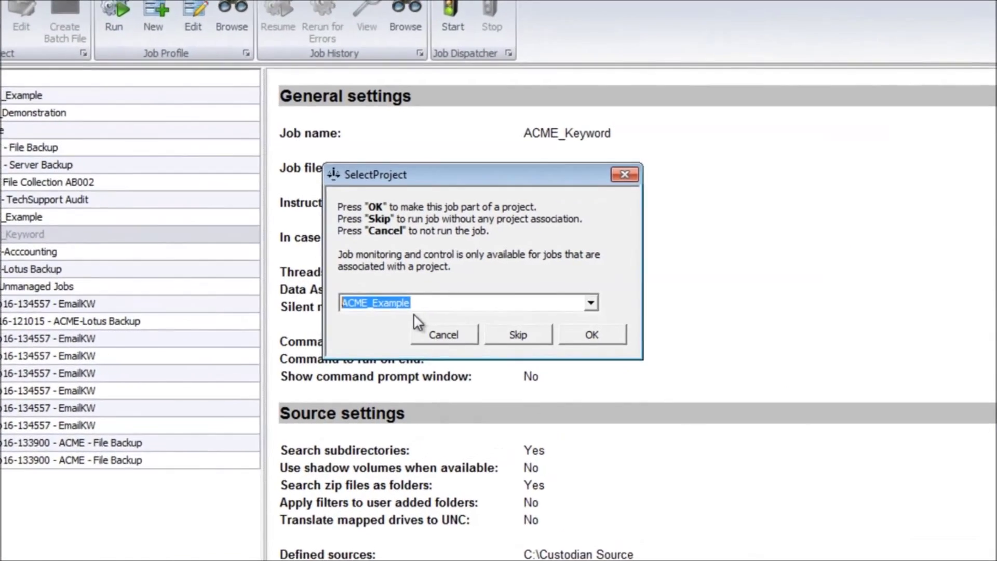
pyautogui.click(589, 302)
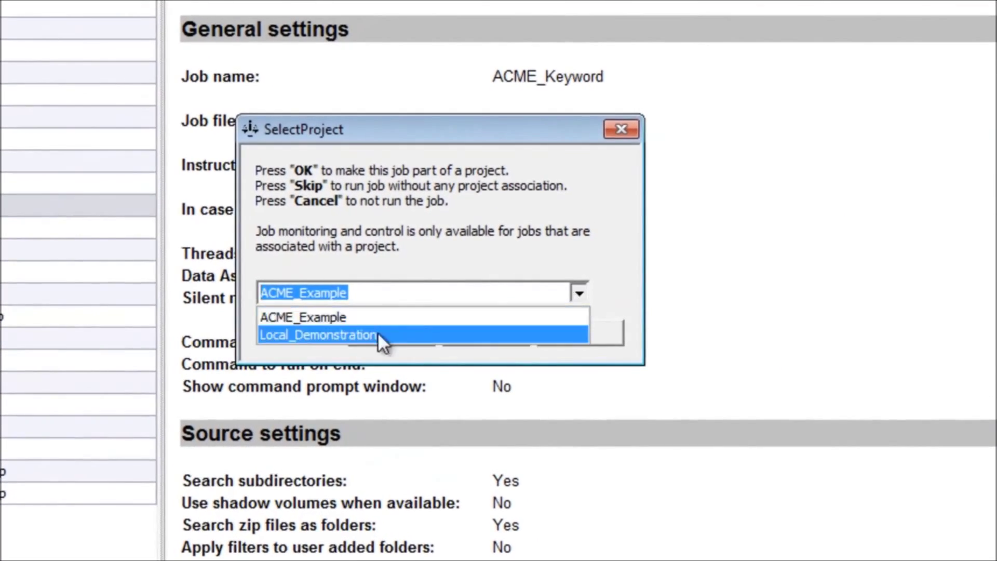
pyautogui.click(317, 335)
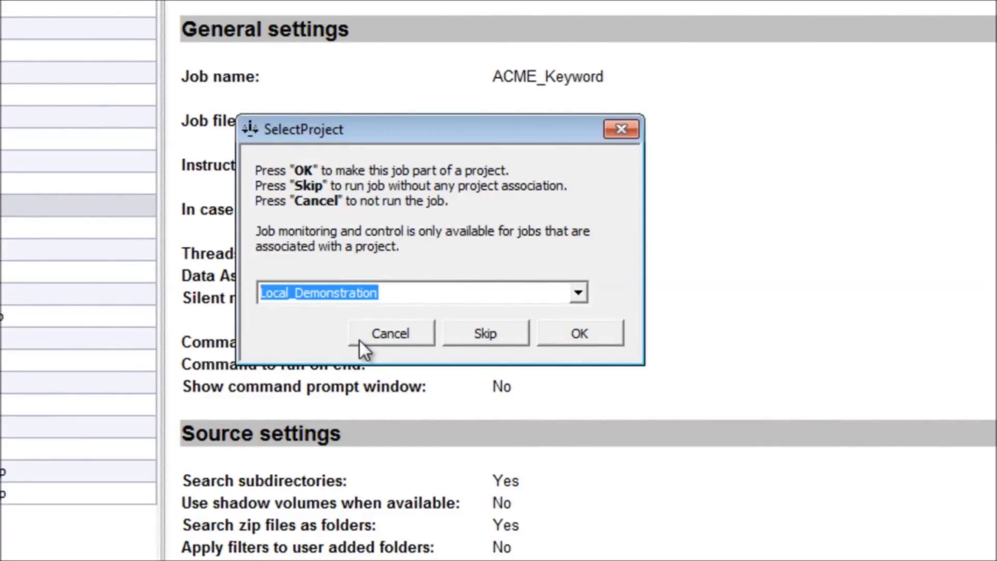
pyautogui.click(580, 333)
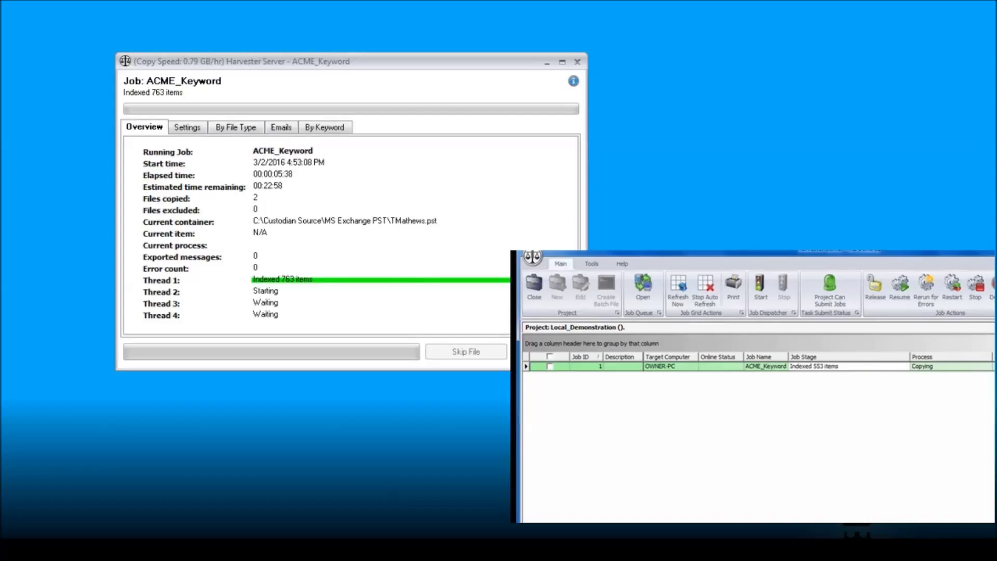
# Close the job progress window, leaving the project job grid showing ACME_Keyword copying.
pyautogui.click(578, 61)
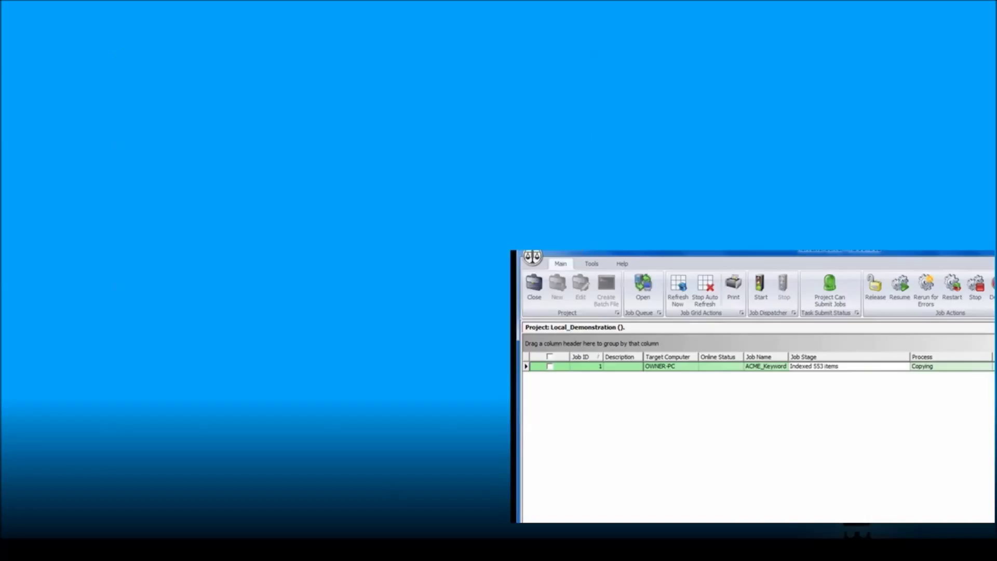